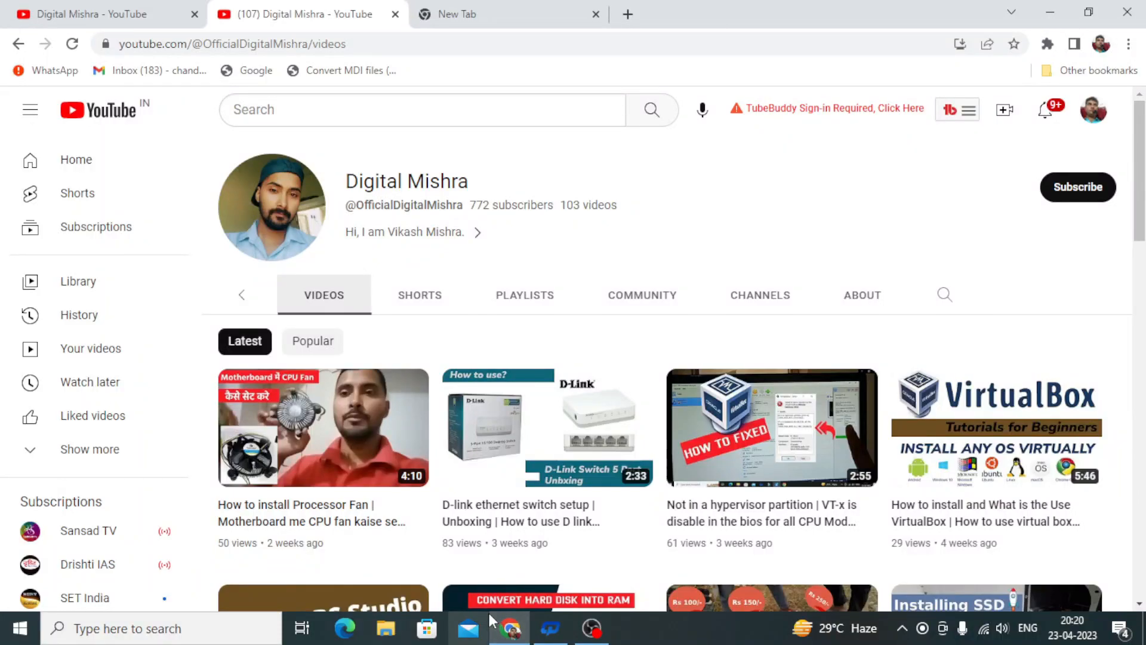
pyautogui.moveTo(468, 628)
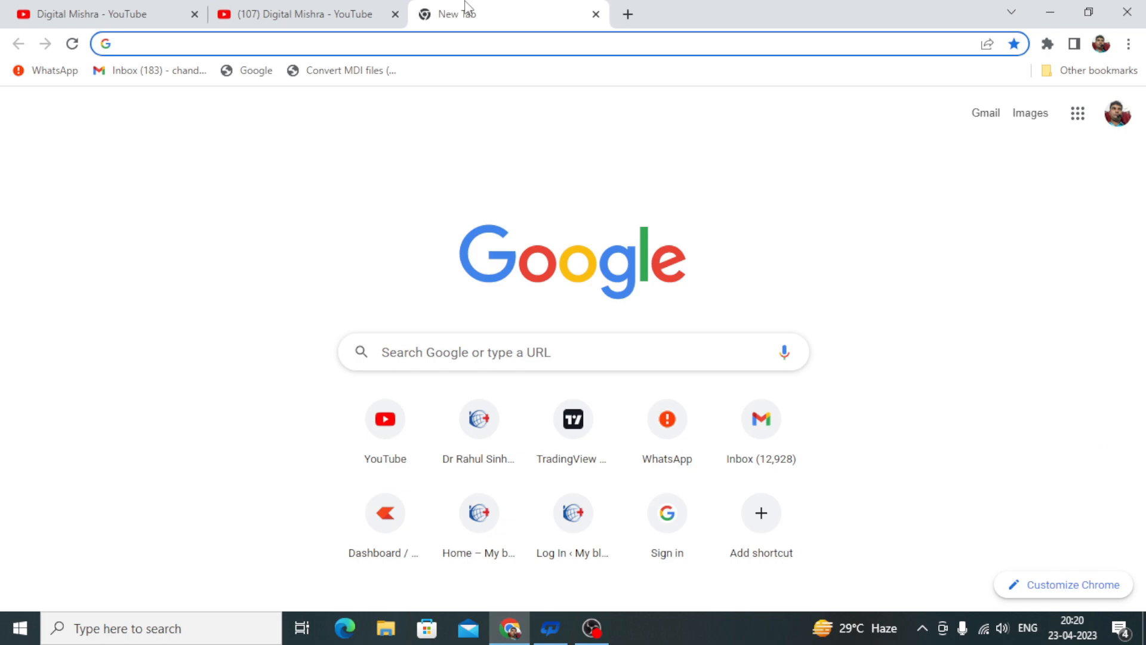
# Step: Search Google for 'speccy', open the CCleaner Speccy download page, and return to YouTube
pyautogui.press('Return')
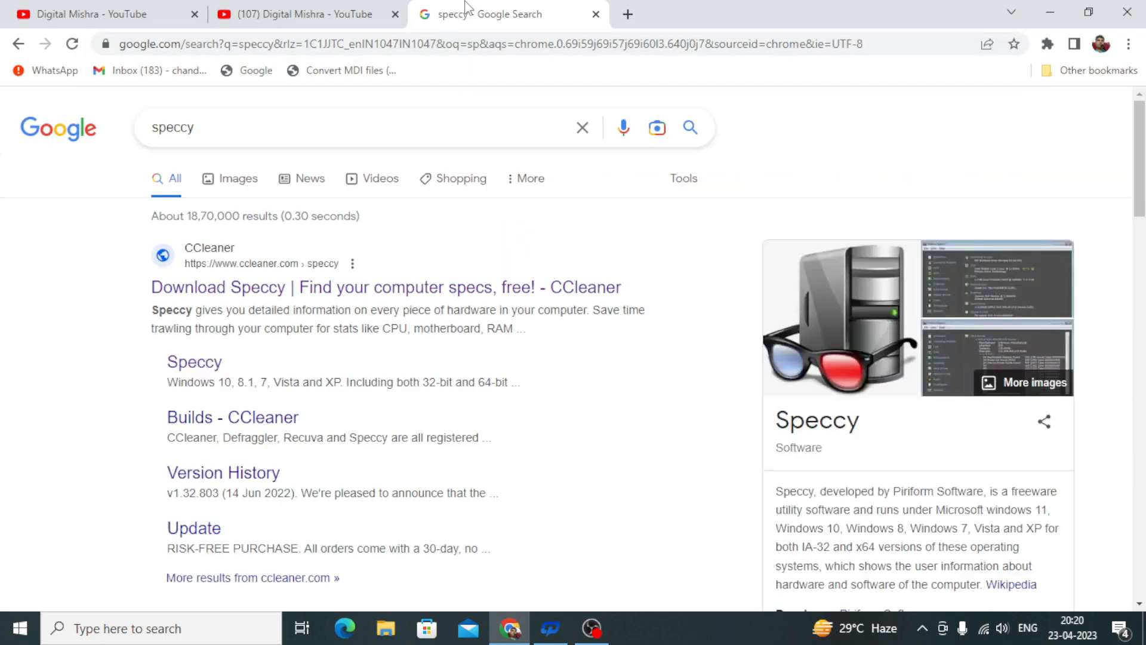
pyautogui.click(385, 286)
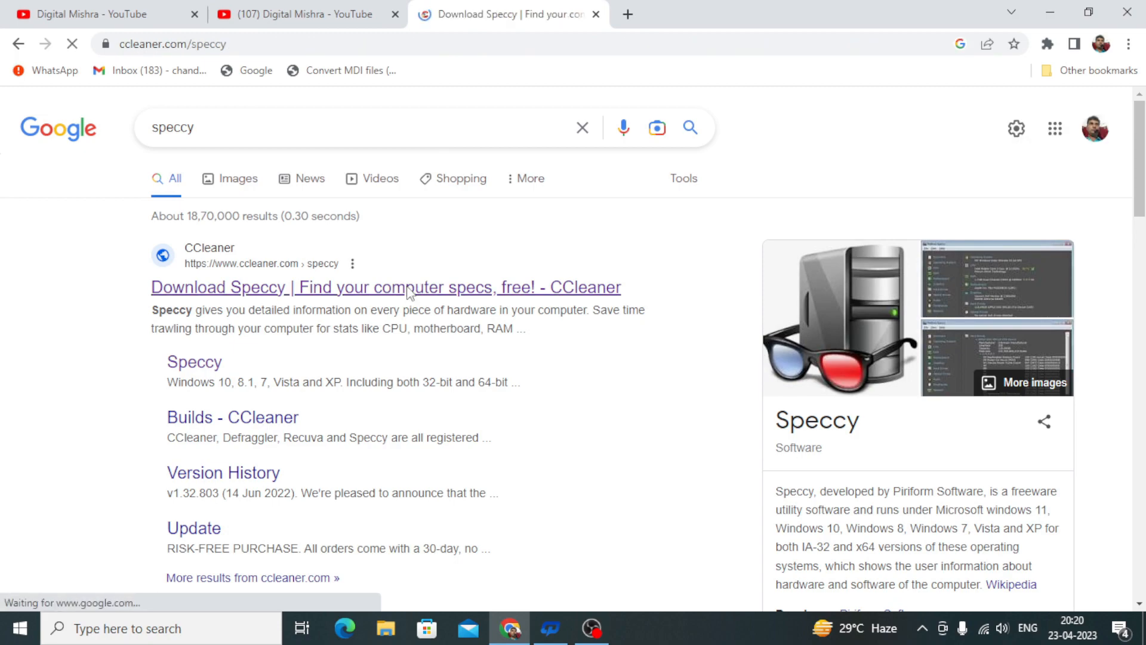
pyautogui.click(300, 14)
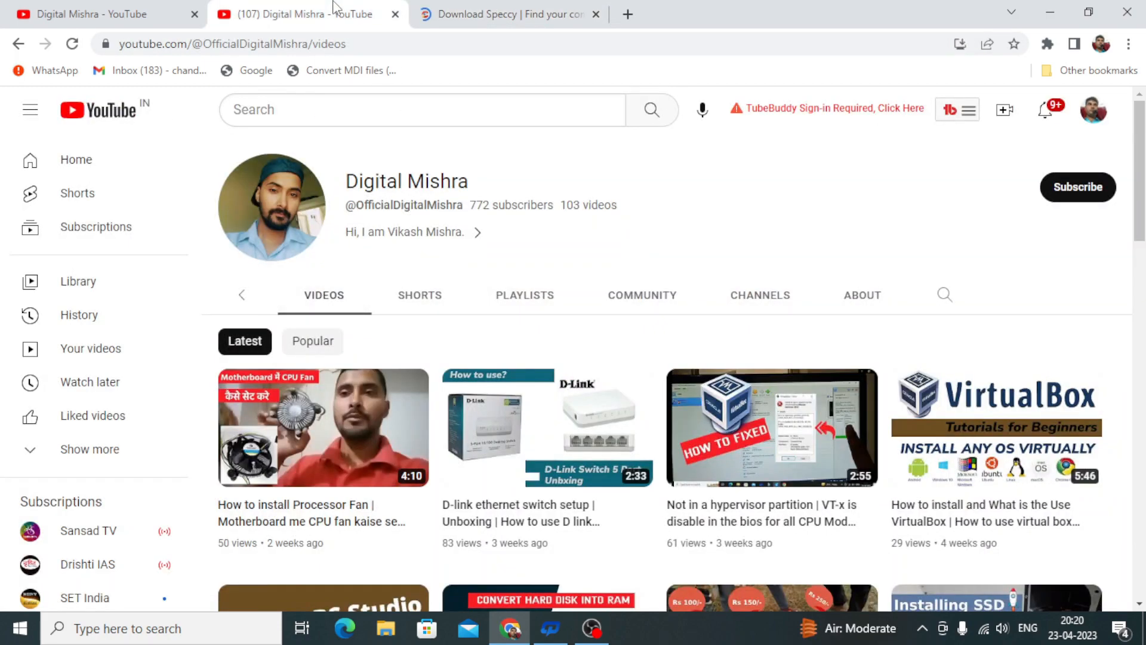
# Step: Subscribe to the Digital Mishra channel and return to the Speccy download page
pyautogui.click(1077, 187)
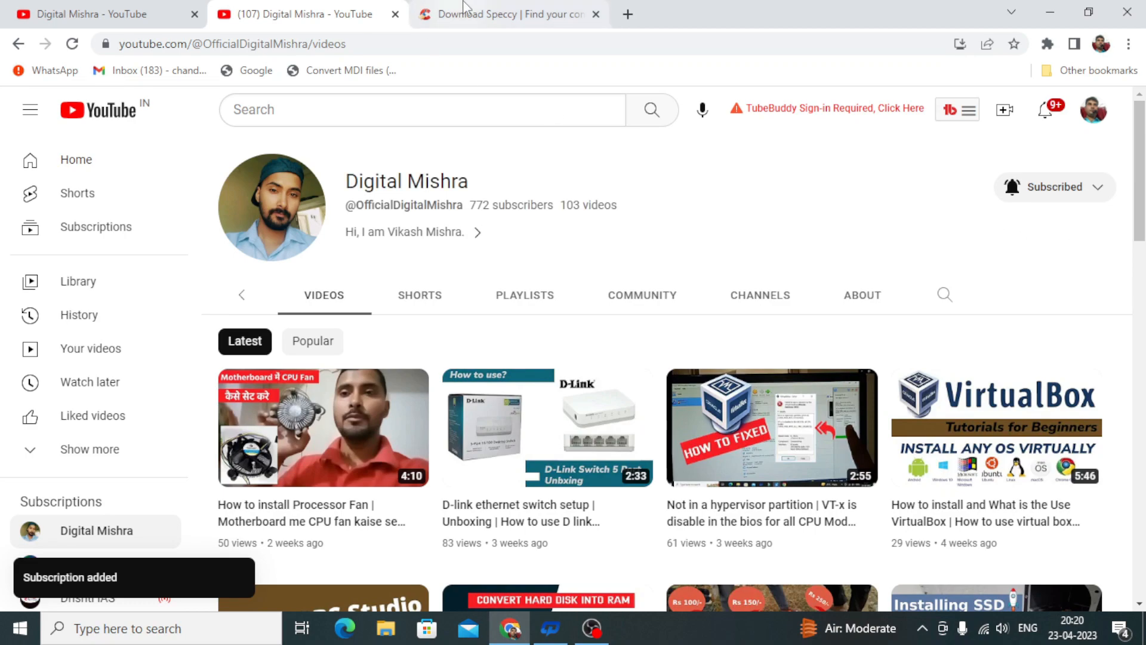
pyautogui.moveTo(508, 14)
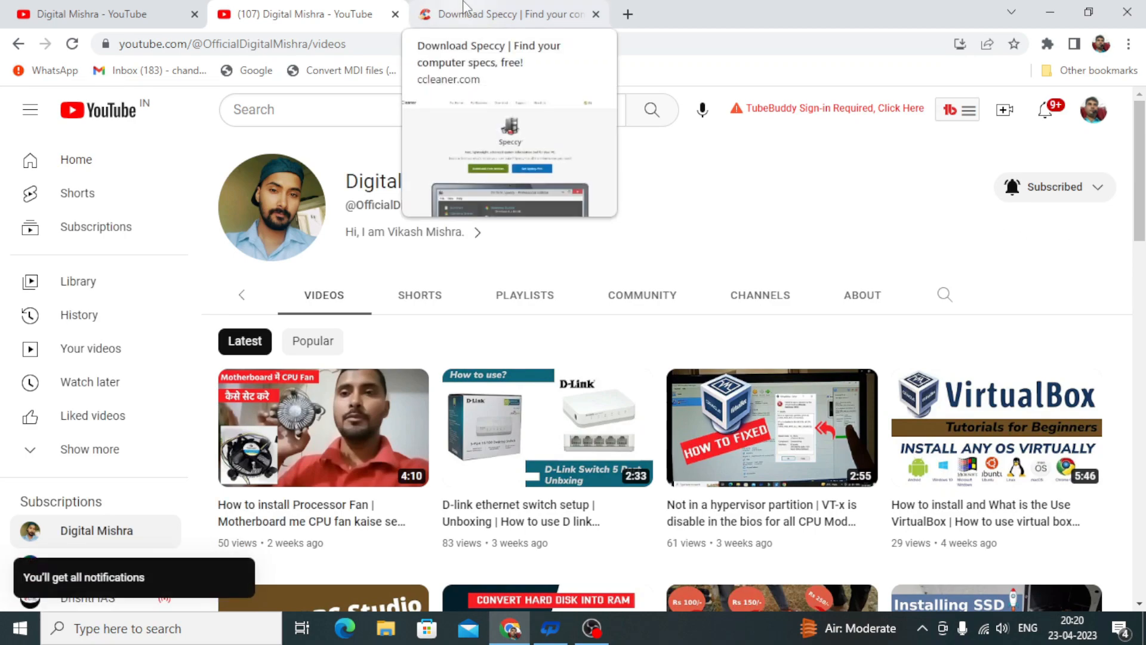
pyautogui.click(509, 13)
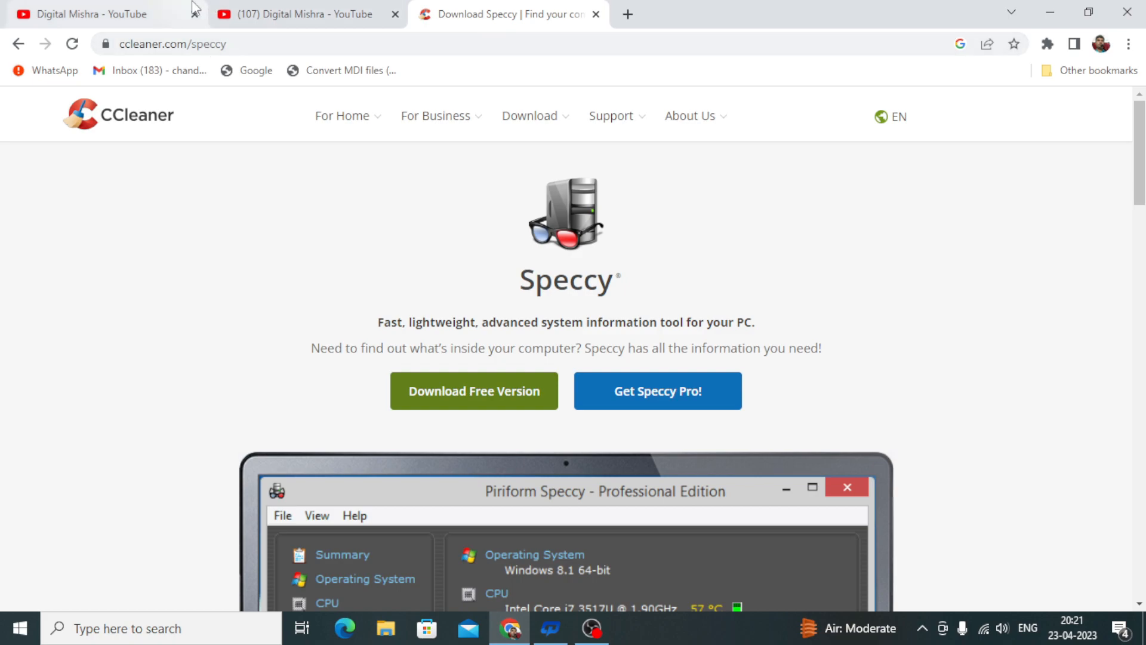
pyautogui.moveTo(411, 369)
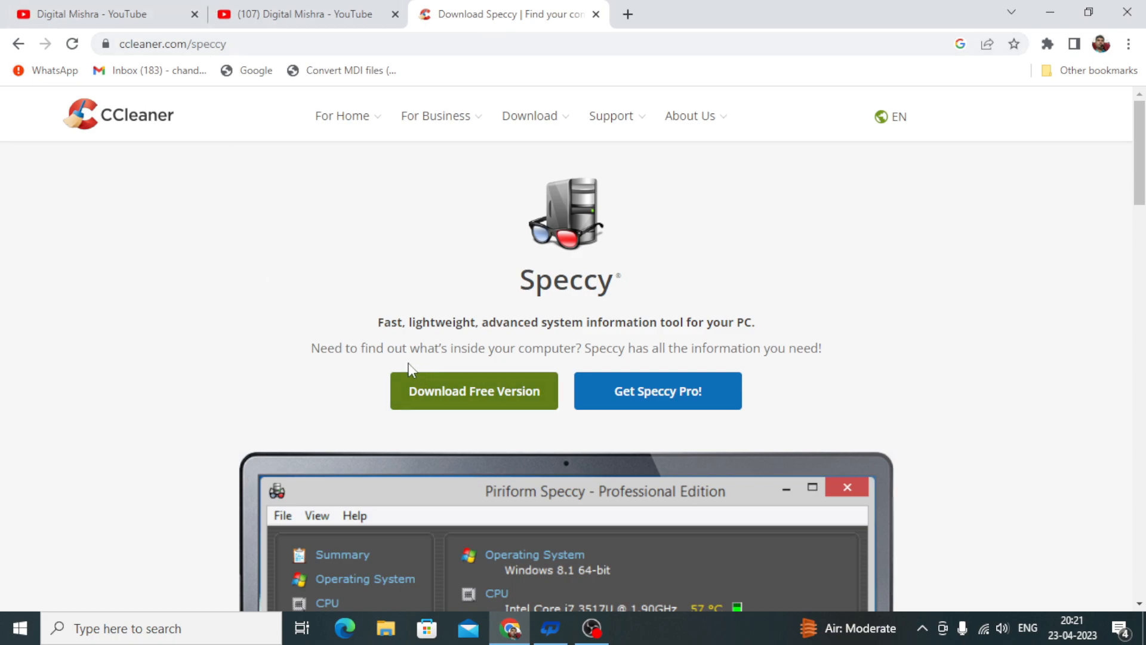
pyautogui.moveTo(474, 390)
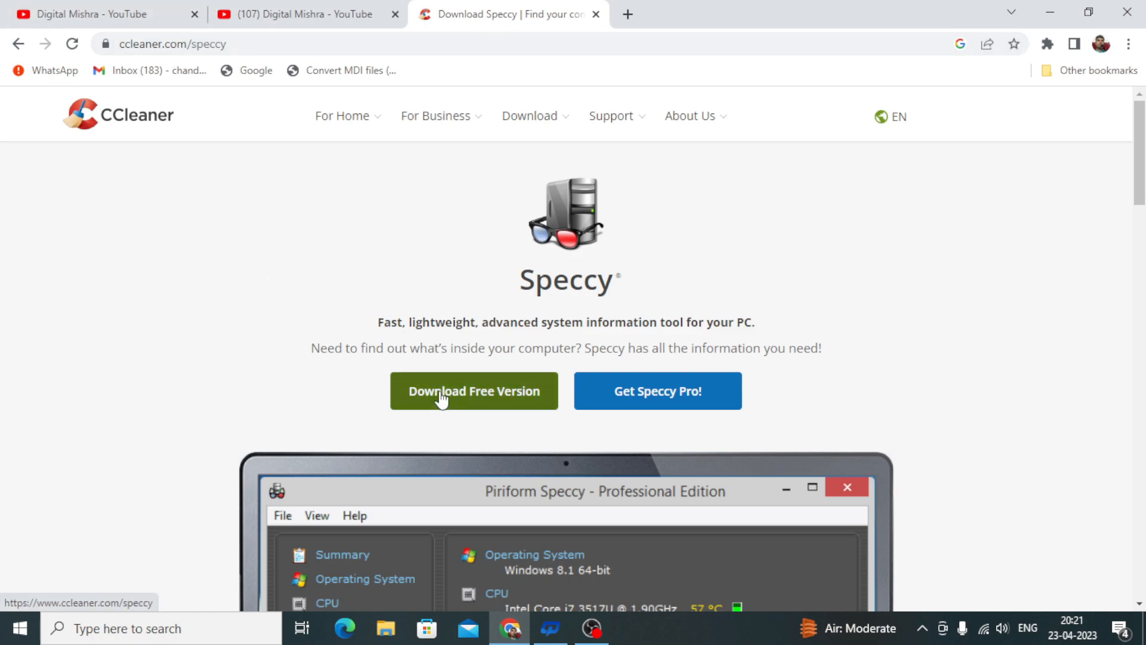
# Step: Choose the free Speccy edition and download installer spsetup132.exe
pyautogui.scroll(-3)
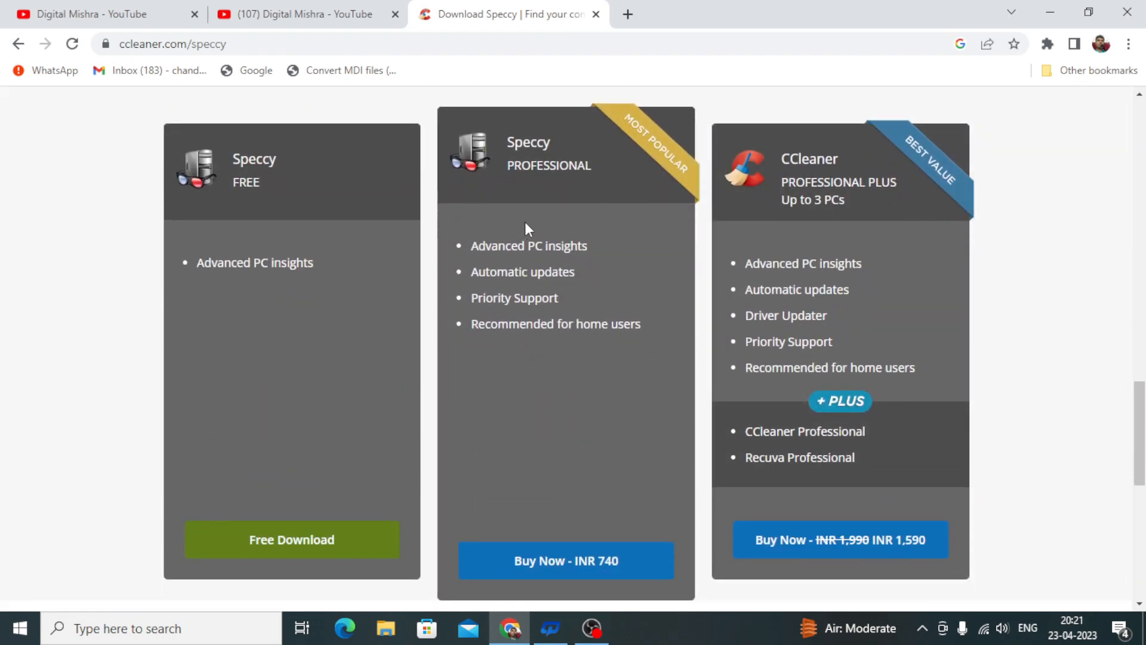
pyautogui.moveTo(439, 471)
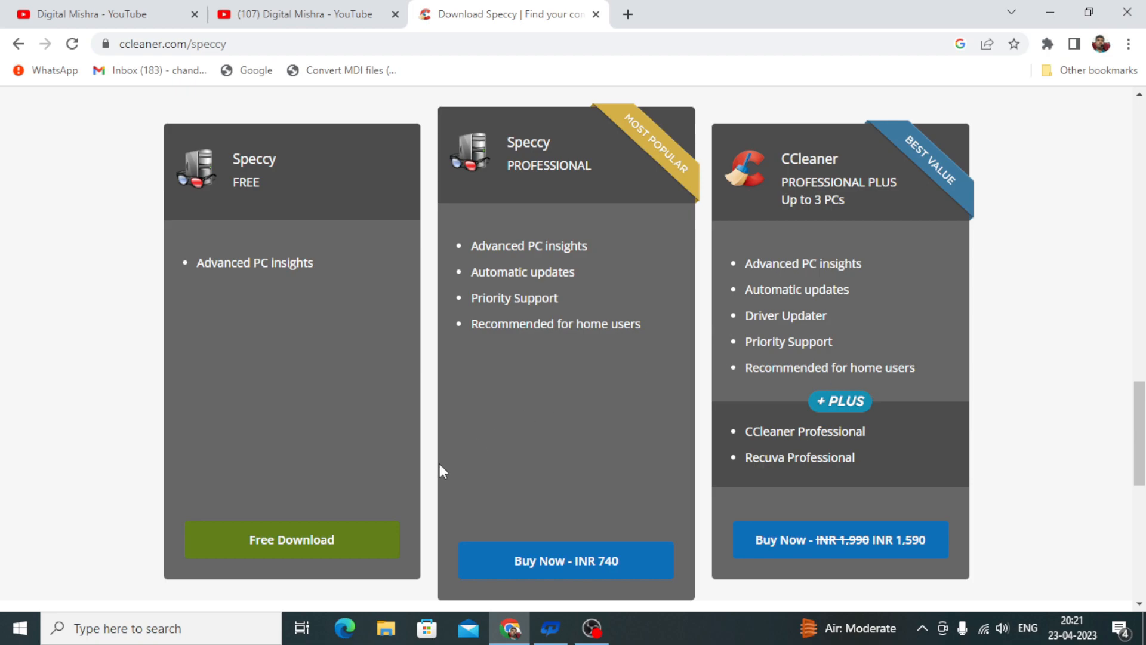
pyautogui.click(291, 539)
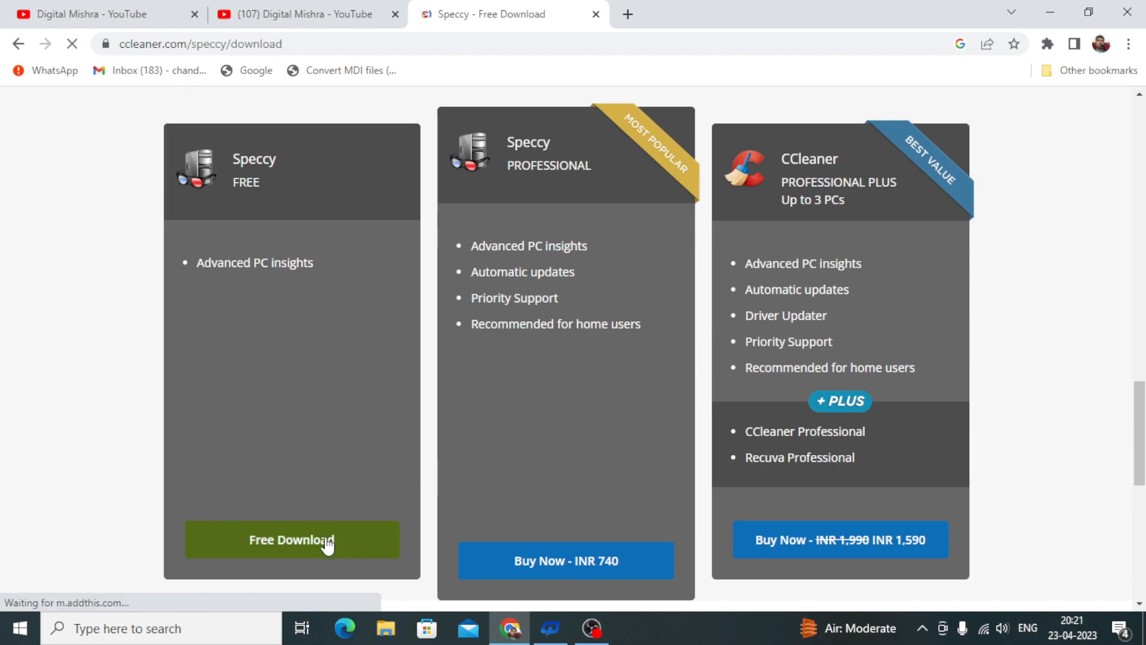
pyautogui.scroll(3)
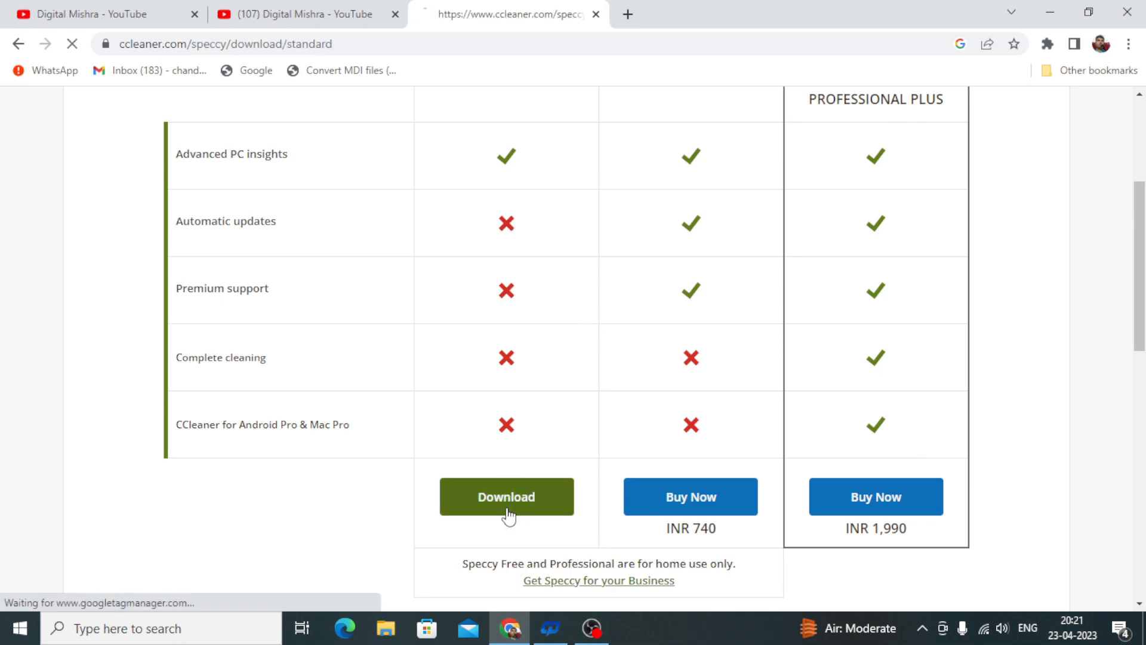
pyautogui.click(506, 496)
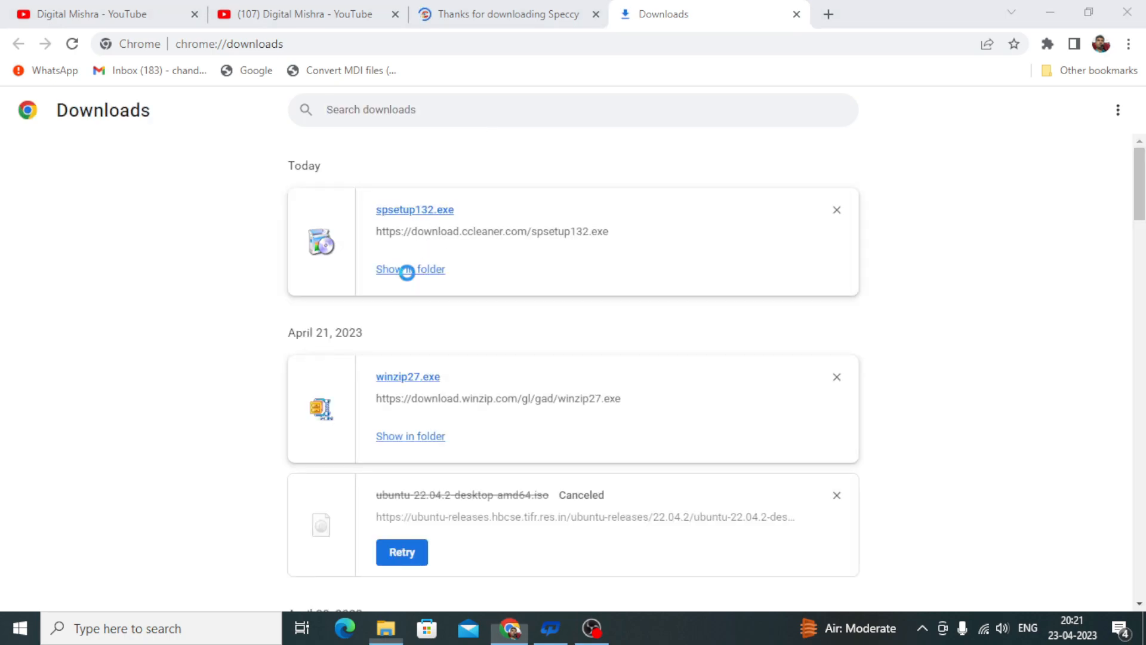
# Step: Show spsetup132.exe in its Windows Downloads folder from Chrome's downloads list
pyautogui.click(410, 269)
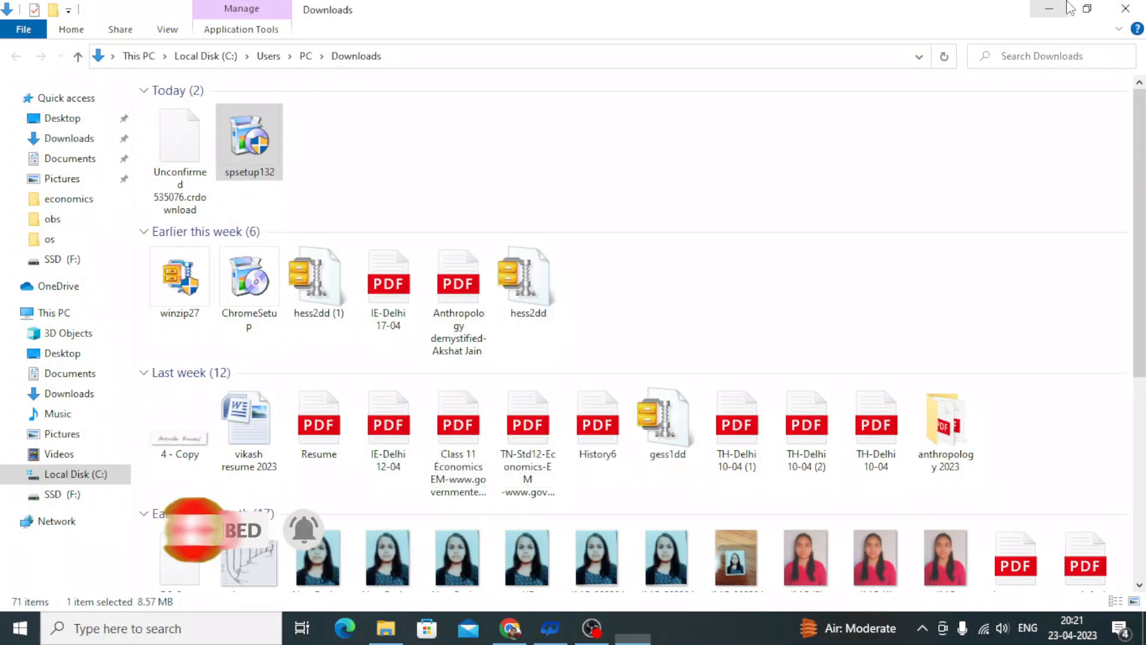
# Step: Run spsetup132 and install Speccy v1.32
pyautogui.doubleClick(248, 139)
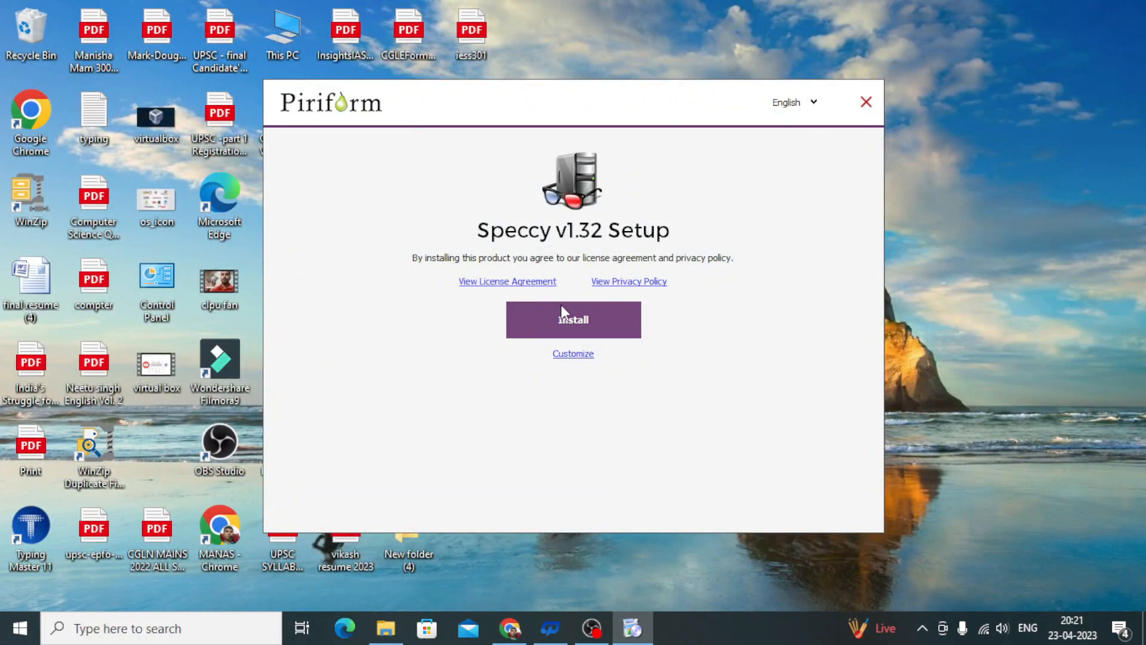
pyautogui.moveTo(573, 319)
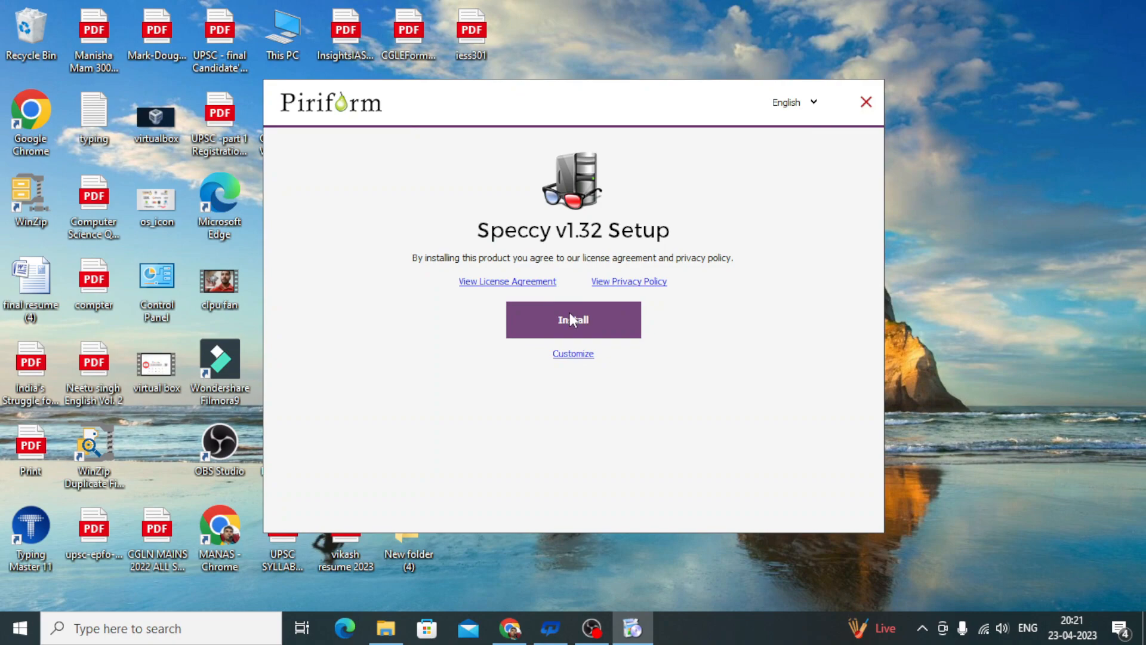
pyautogui.click(573, 320)
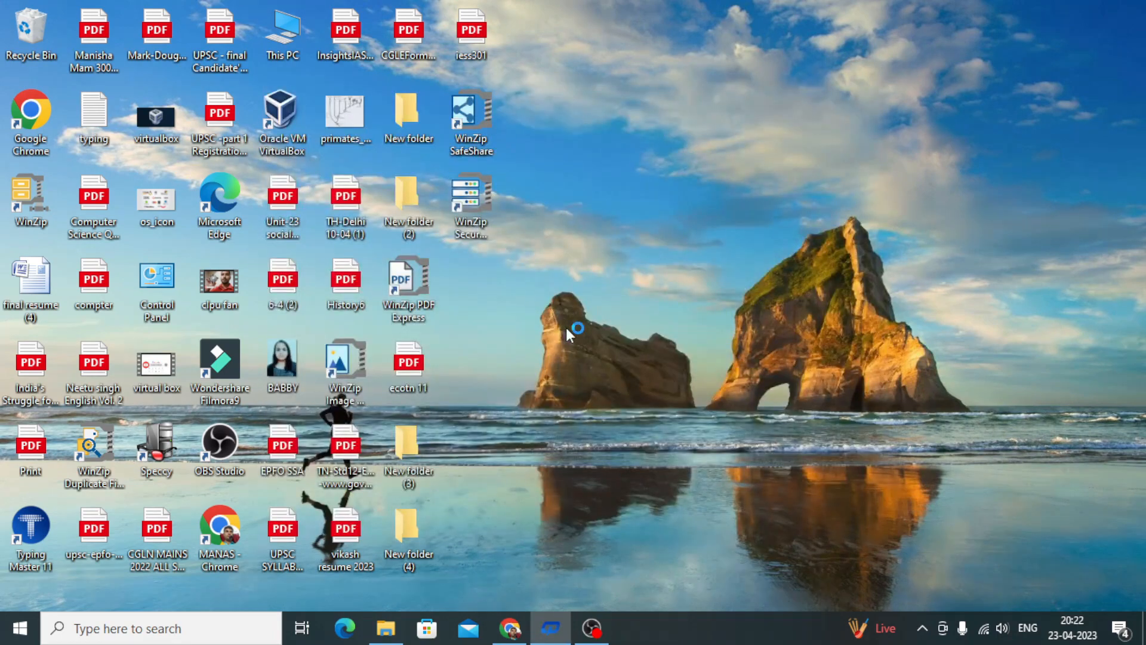
pyautogui.moveTo(810, 373)
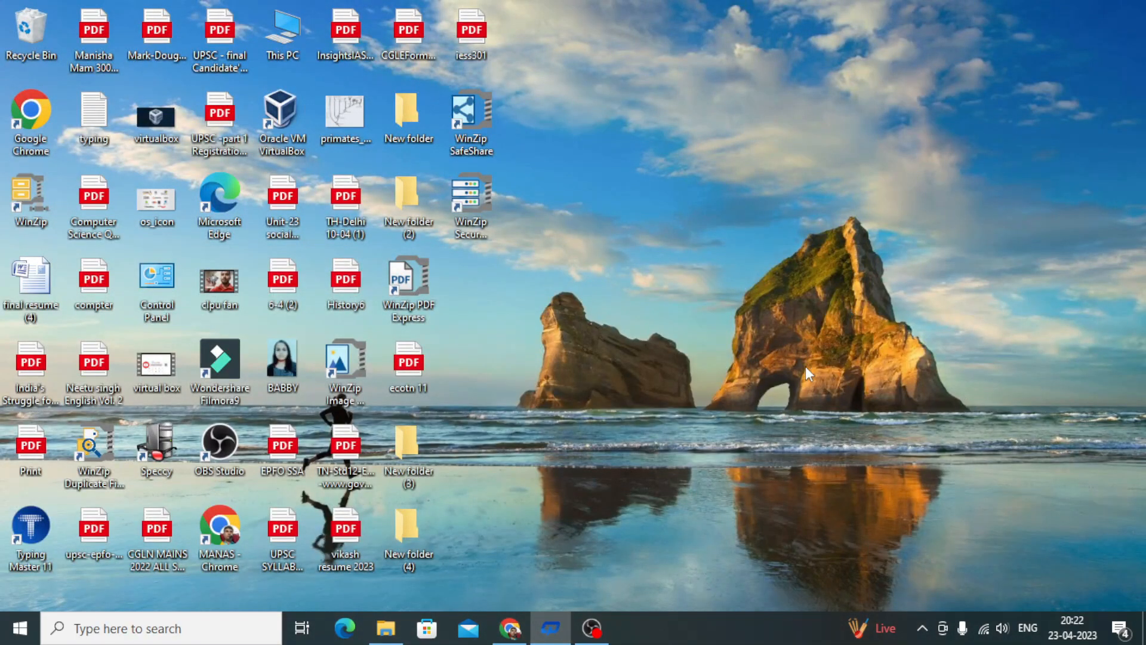
# Step: Launch Speccy from the desktop and toggle the CPU temperature history graph on the Summary page
pyautogui.doubleClick(156, 444)
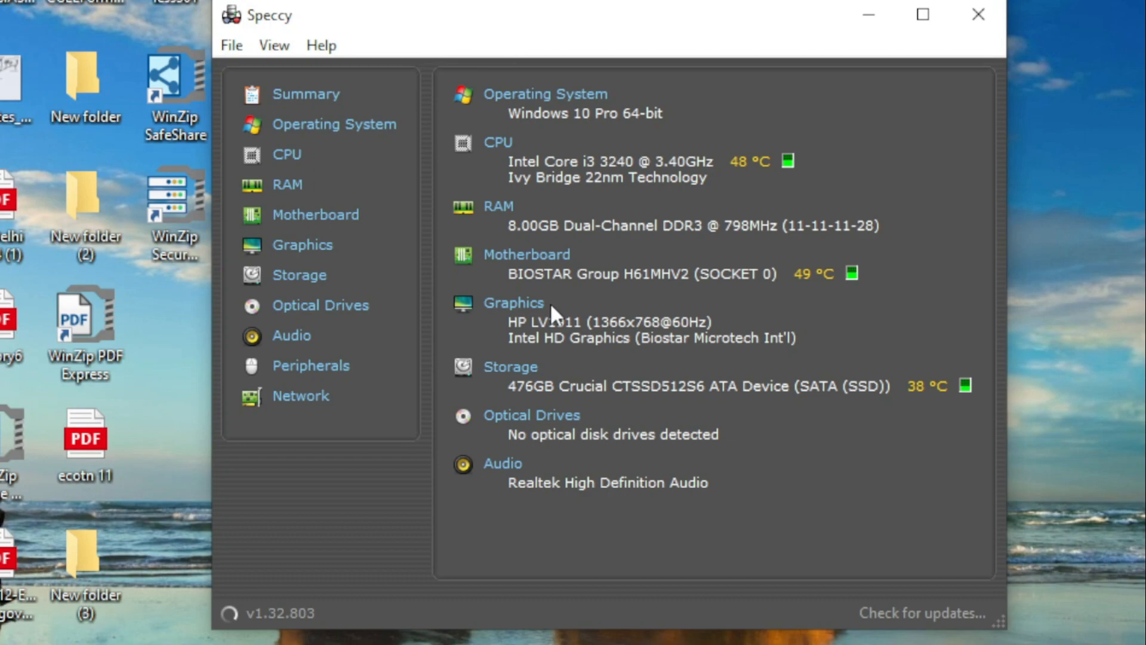
pyautogui.doubleClick(585, 114)
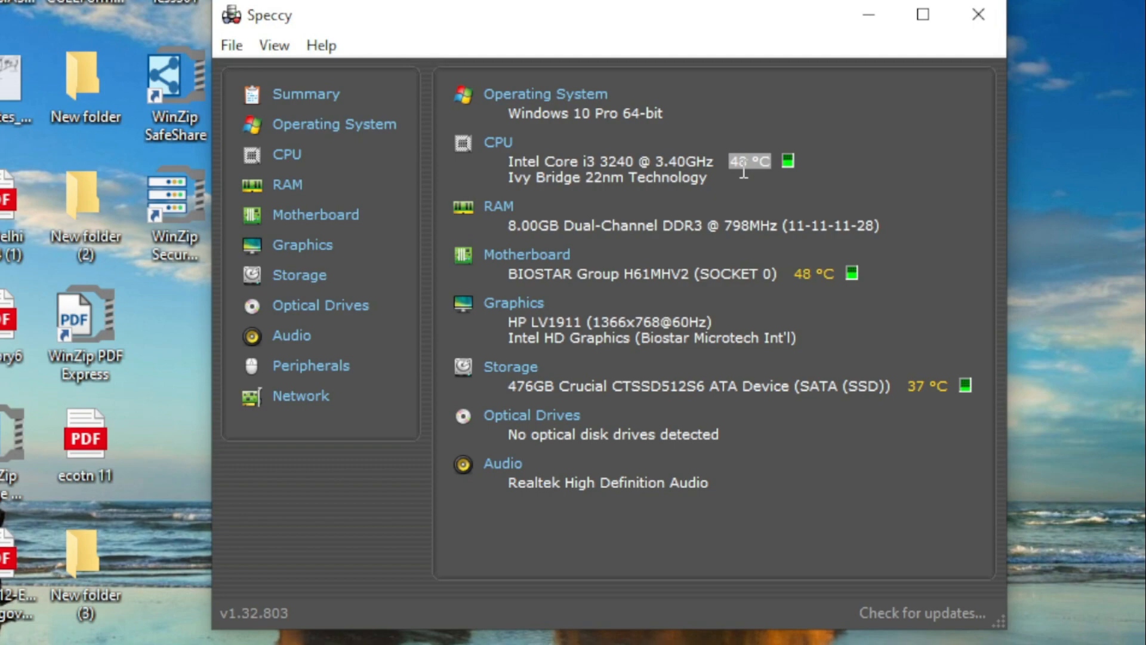
pyautogui.moveTo(870, 203)
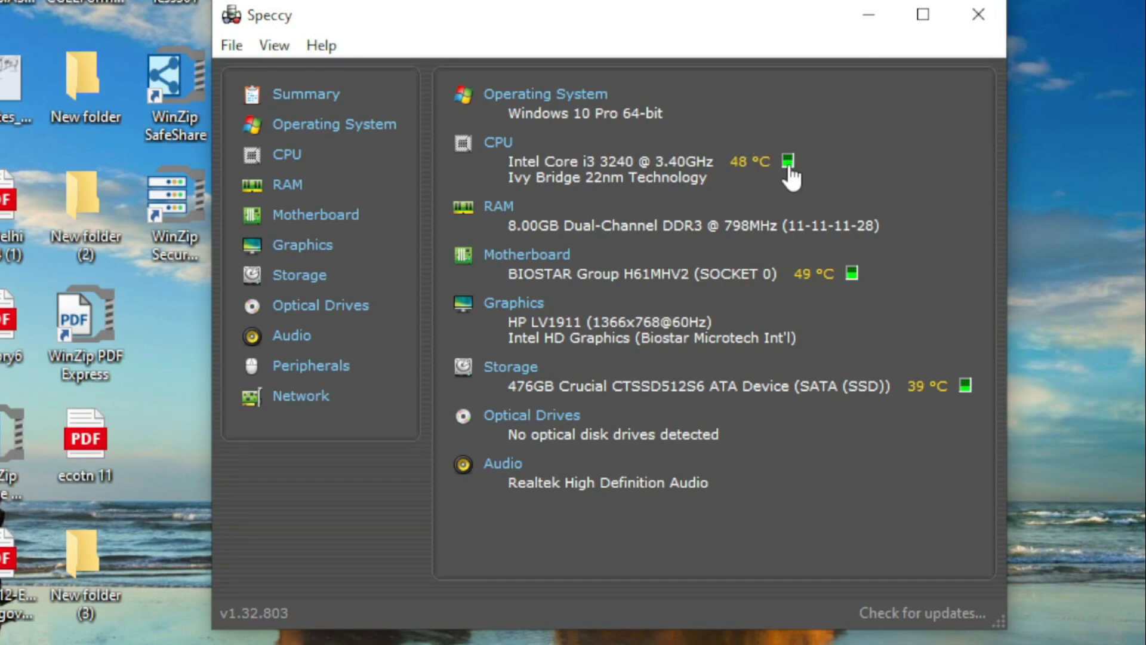
pyautogui.click(787, 161)
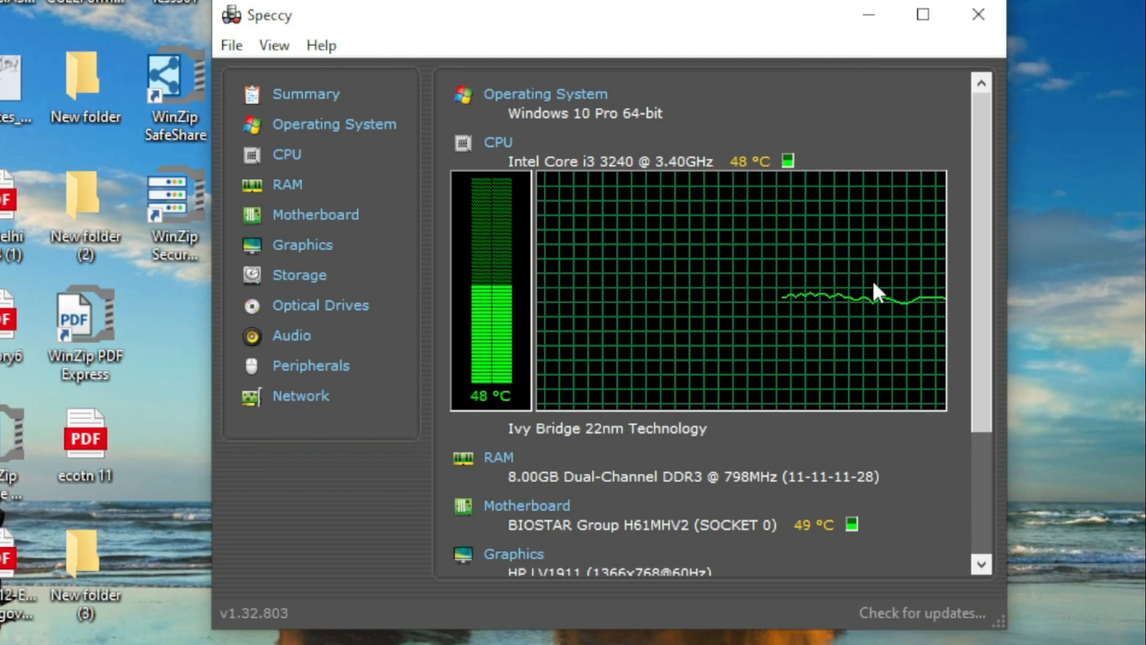
pyautogui.click(787, 160)
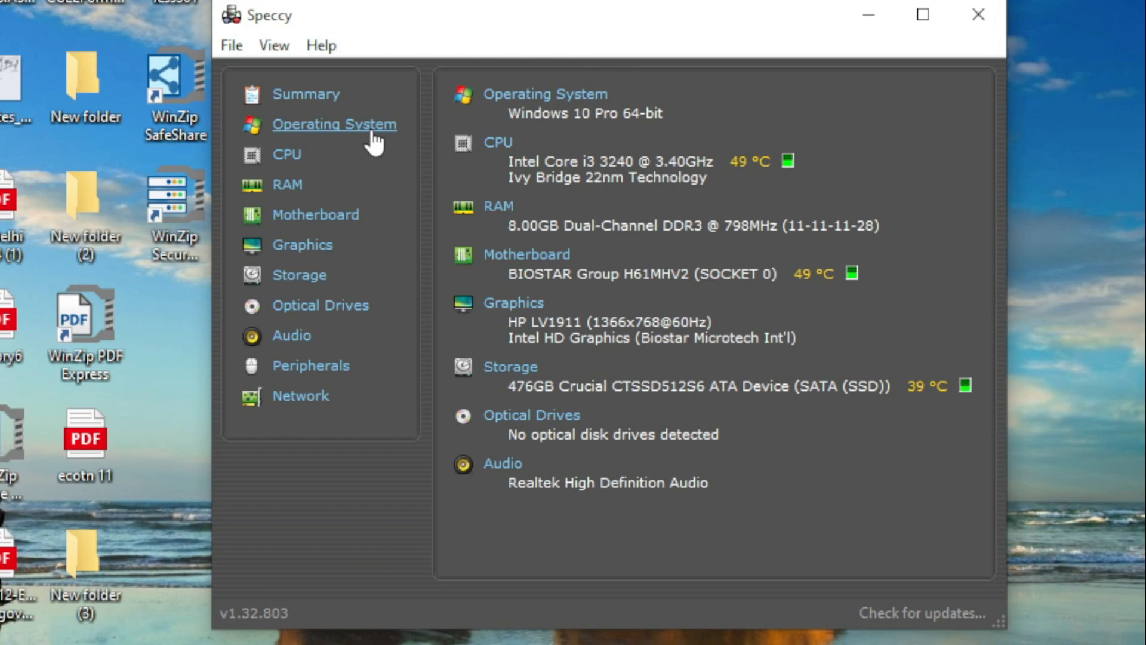
# Step: Review the Operating System, CPU and RAM detail pages in Speccy
pyautogui.click(334, 123)
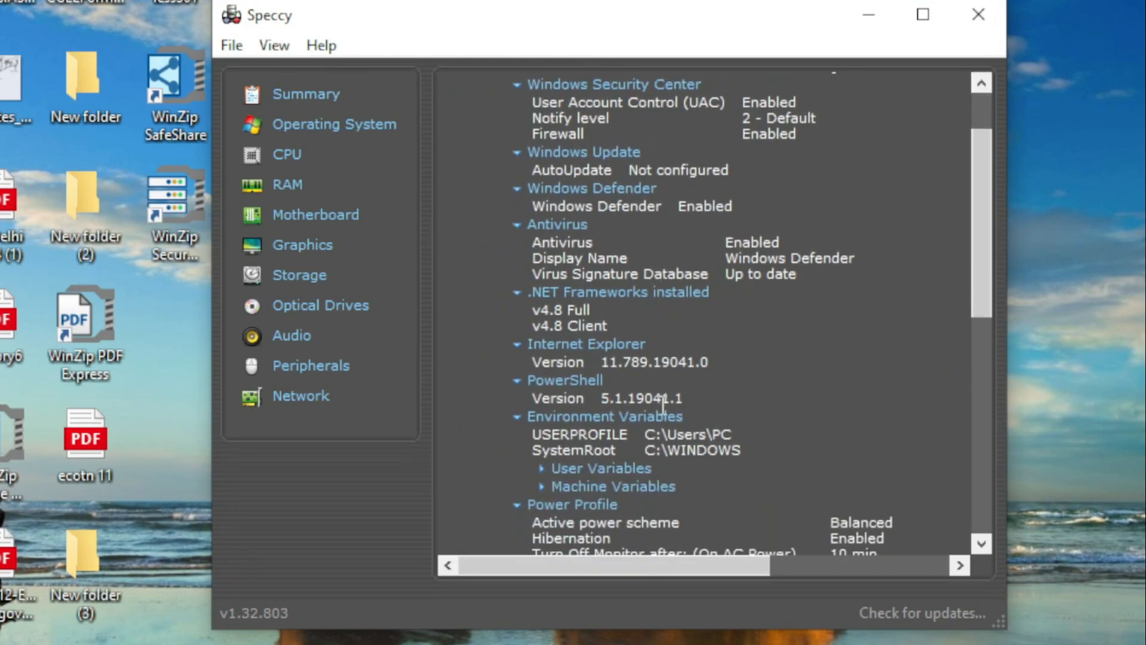
pyautogui.click(286, 154)
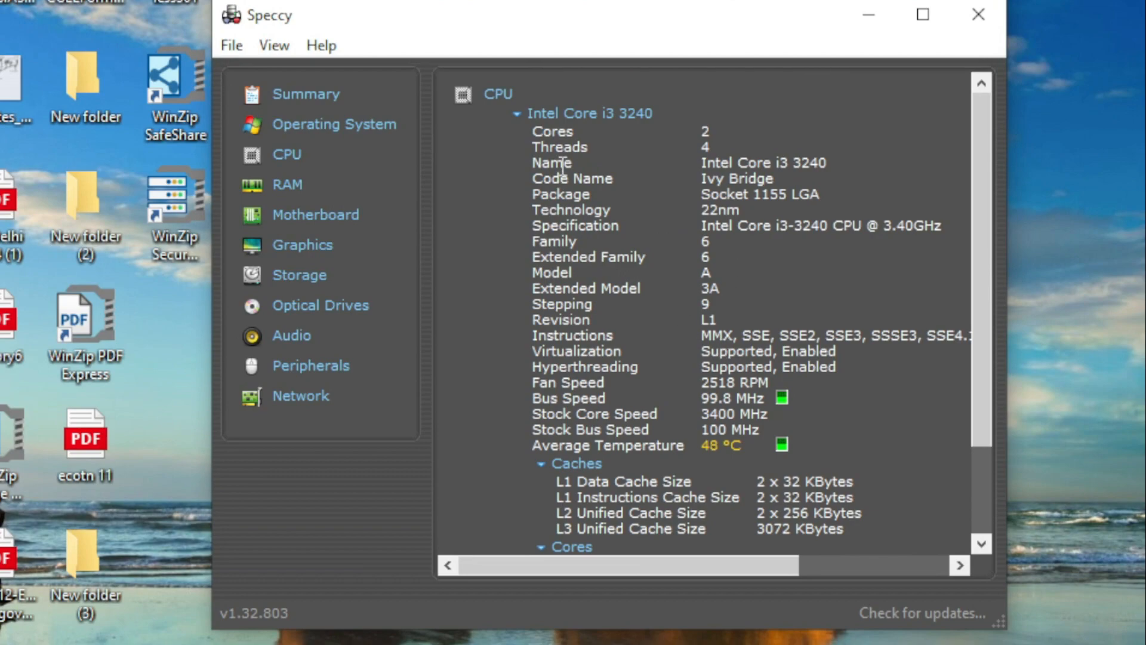
pyautogui.scroll(-3)
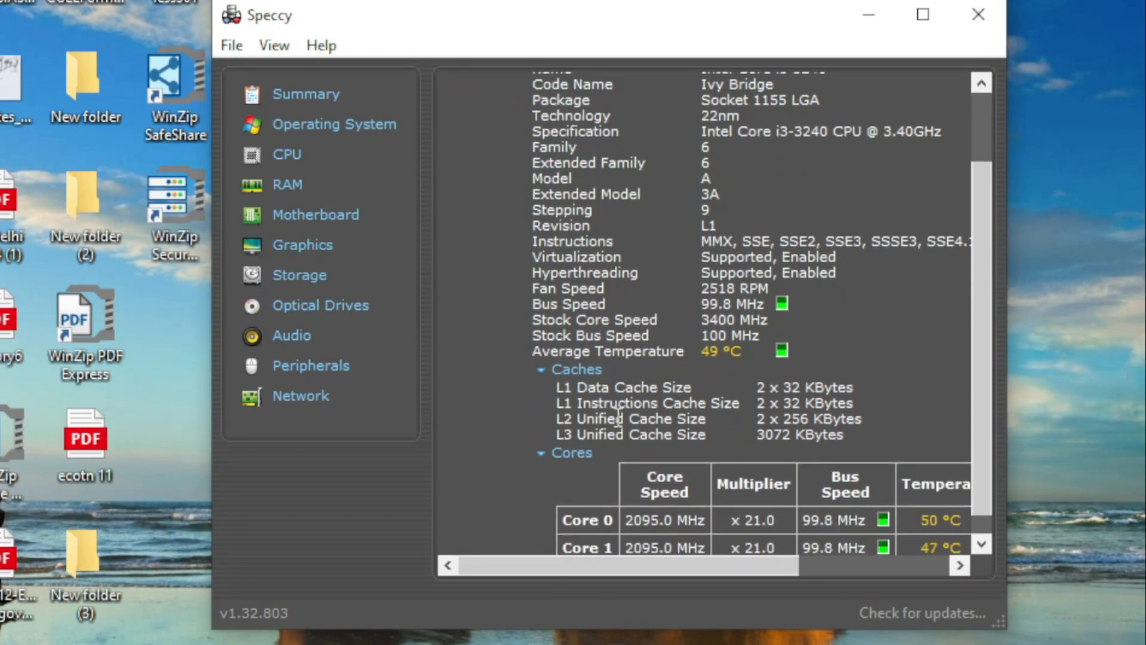
pyautogui.click(287, 184)
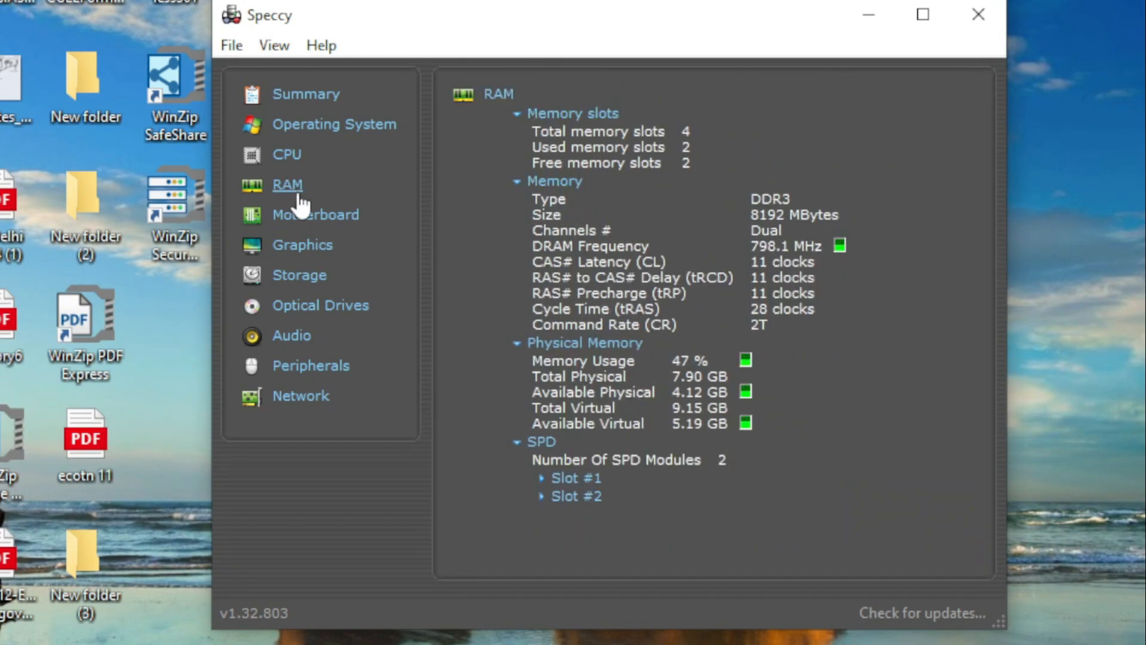
# Step: Review the Motherboard, Graphics and Storage detail pages
pyautogui.click(315, 215)
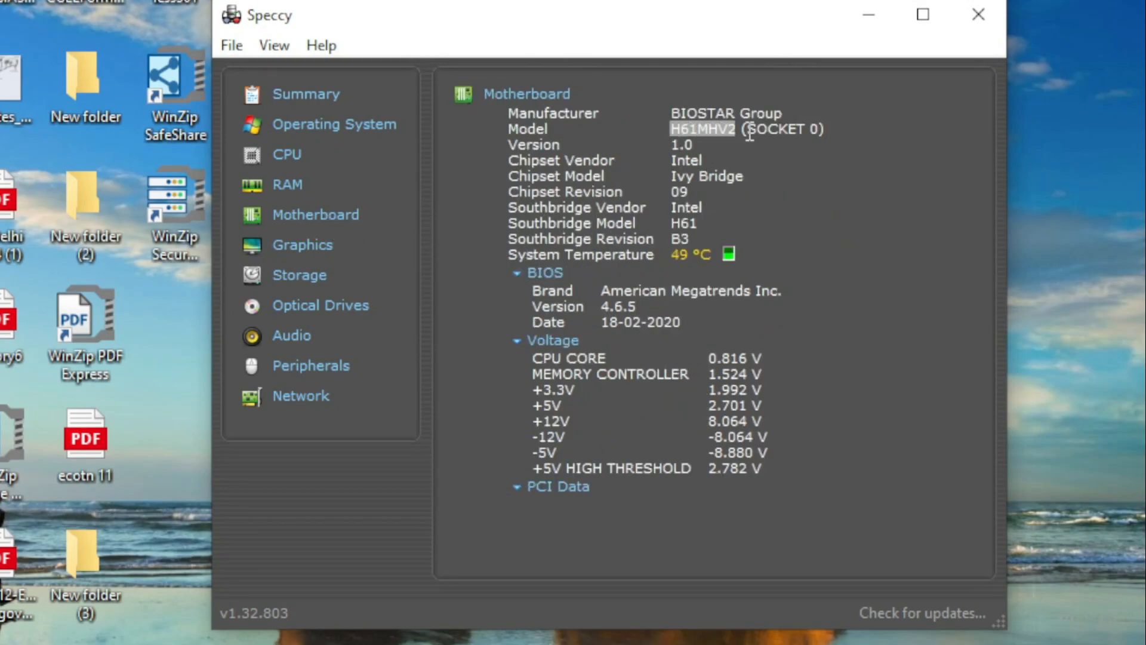
pyautogui.moveTo(302, 245)
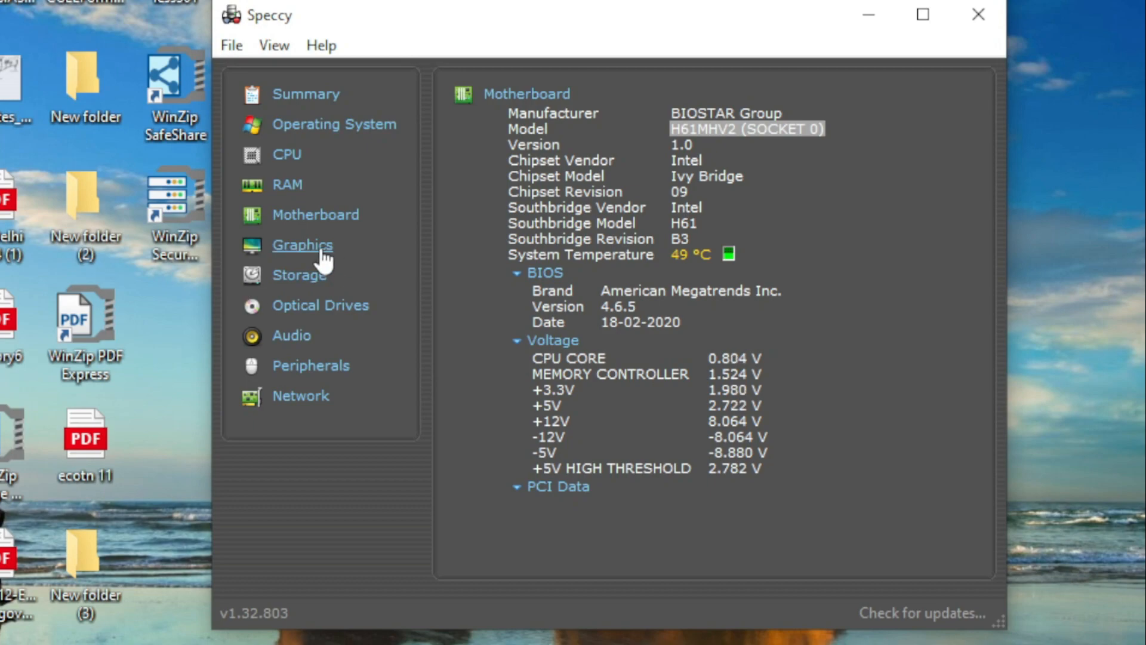
pyautogui.click(302, 245)
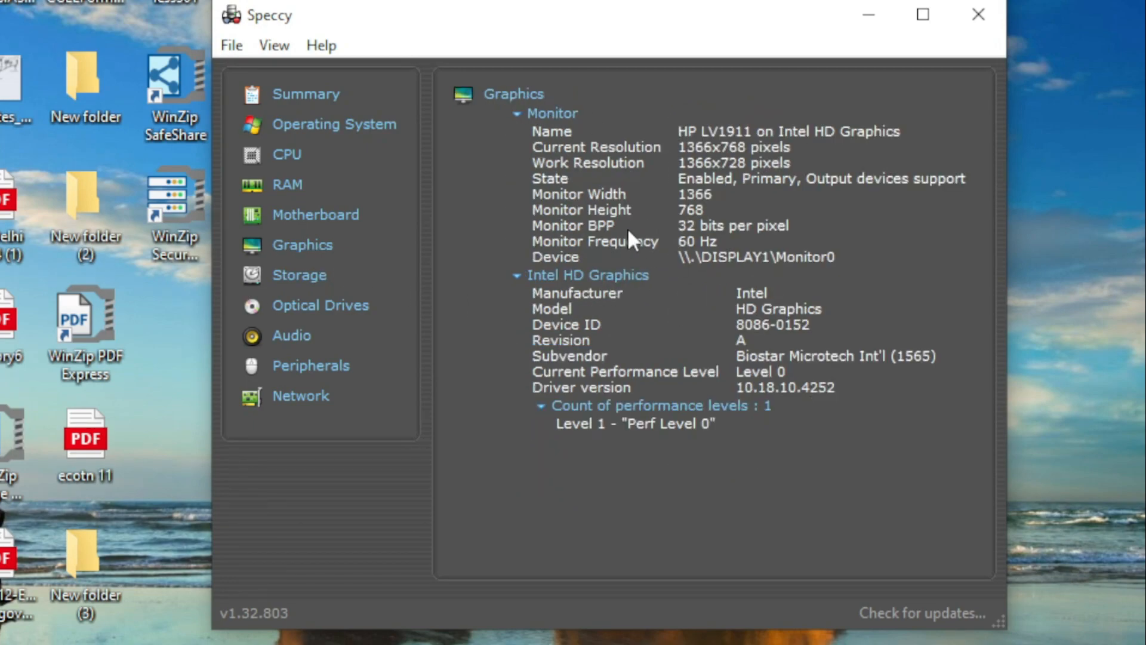
pyautogui.moveTo(413, 241)
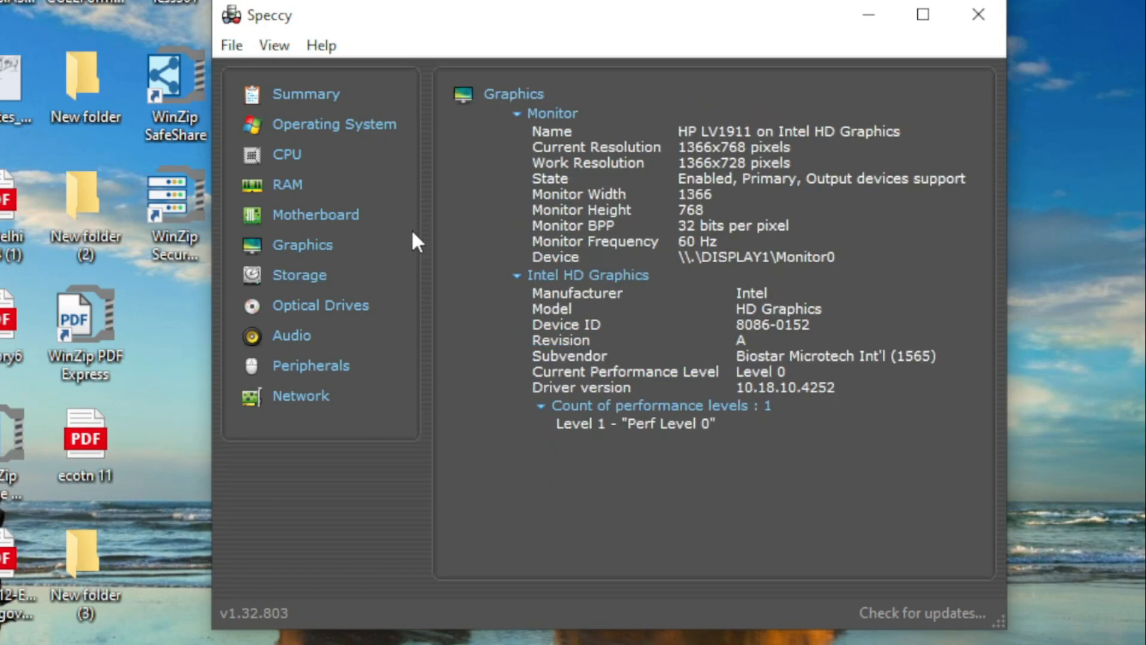
pyautogui.click(299, 274)
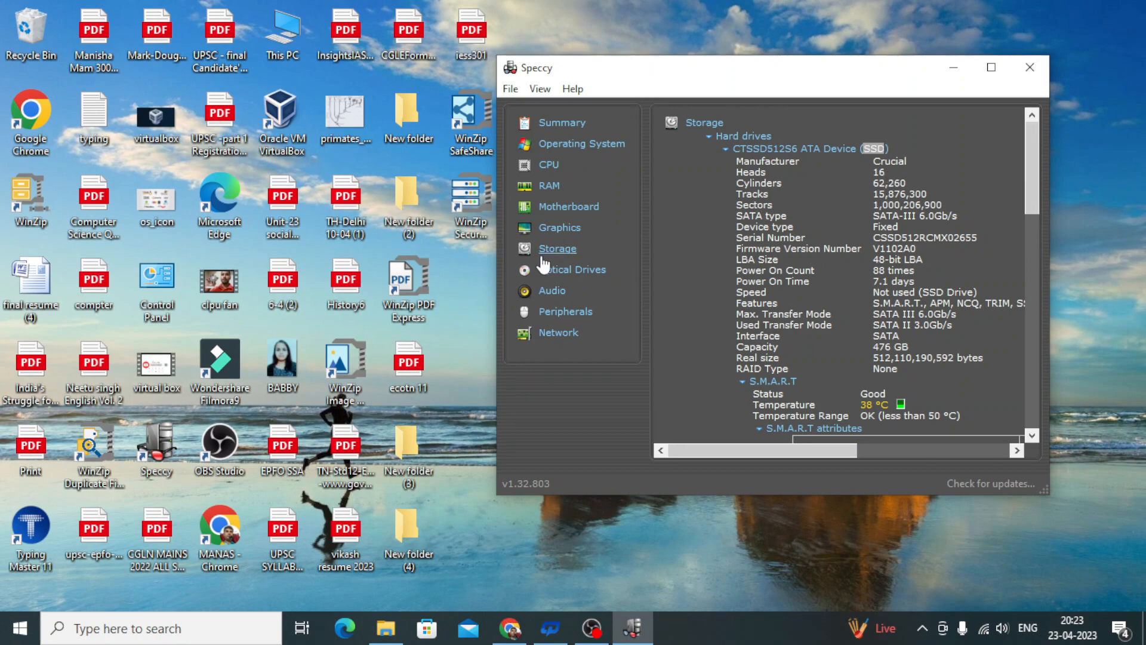
pyautogui.moveTo(558, 332)
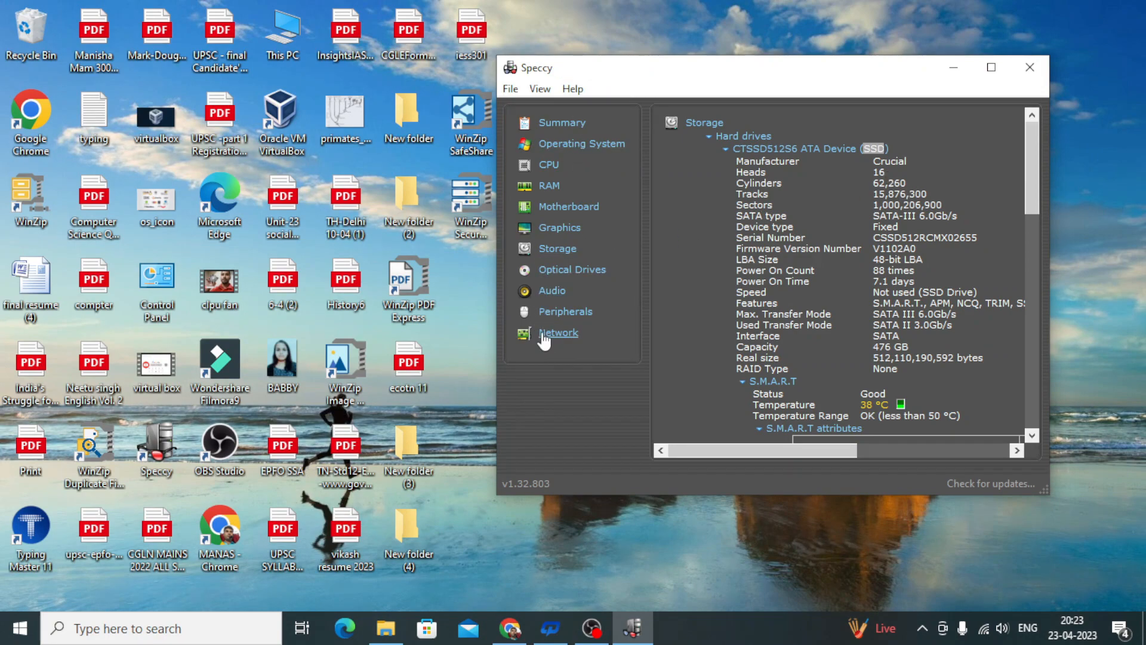
# Step: View the Network details, maximizing the Speccy window and restoring it
pyautogui.click(558, 332)
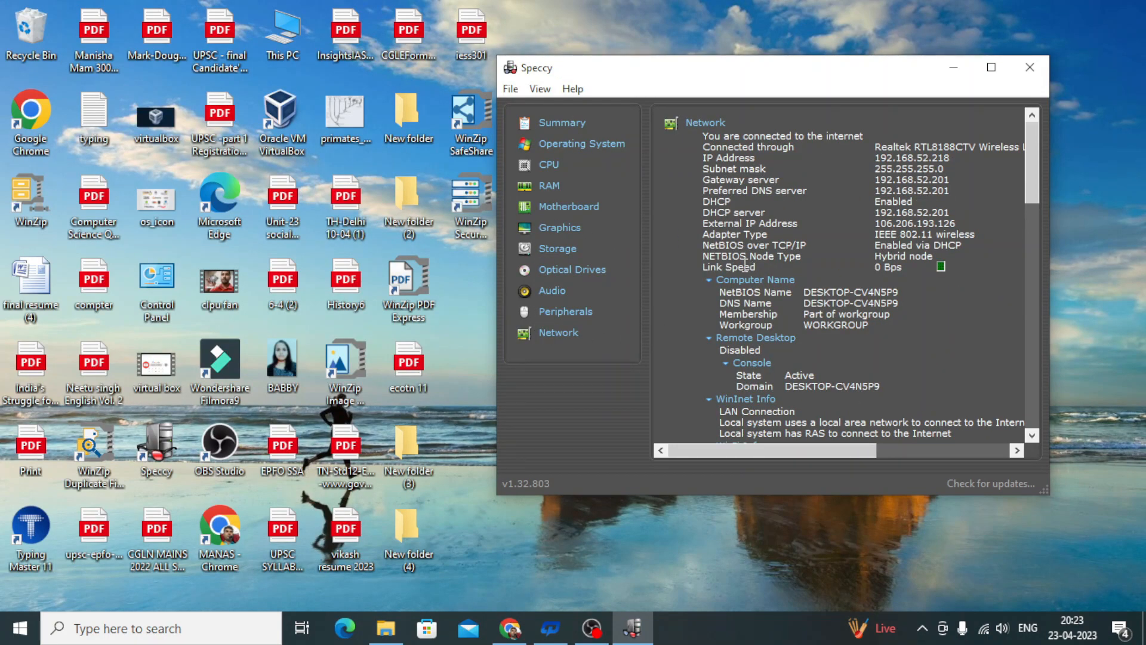
pyautogui.moveTo(964, 95)
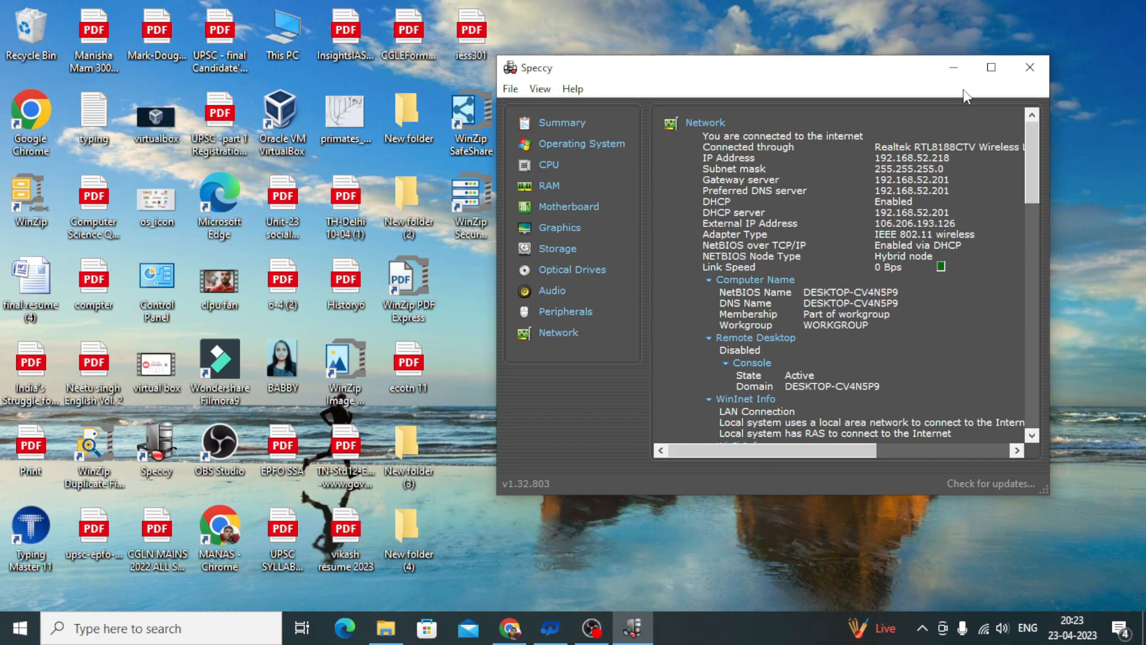
pyautogui.click(991, 68)
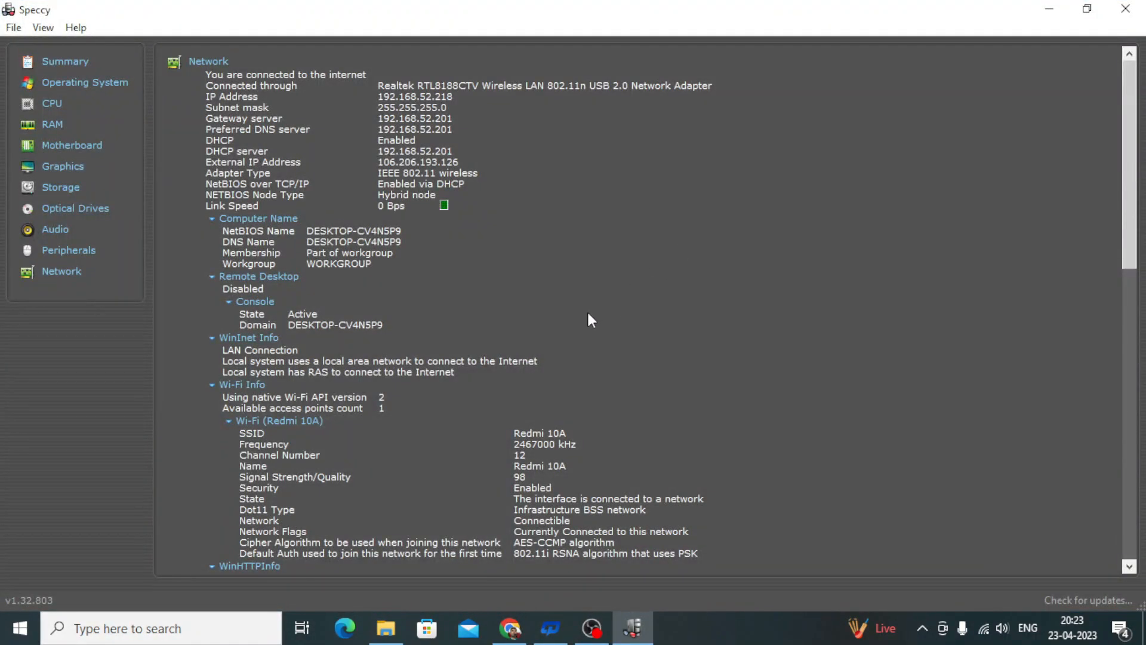
pyautogui.click(1087, 7)
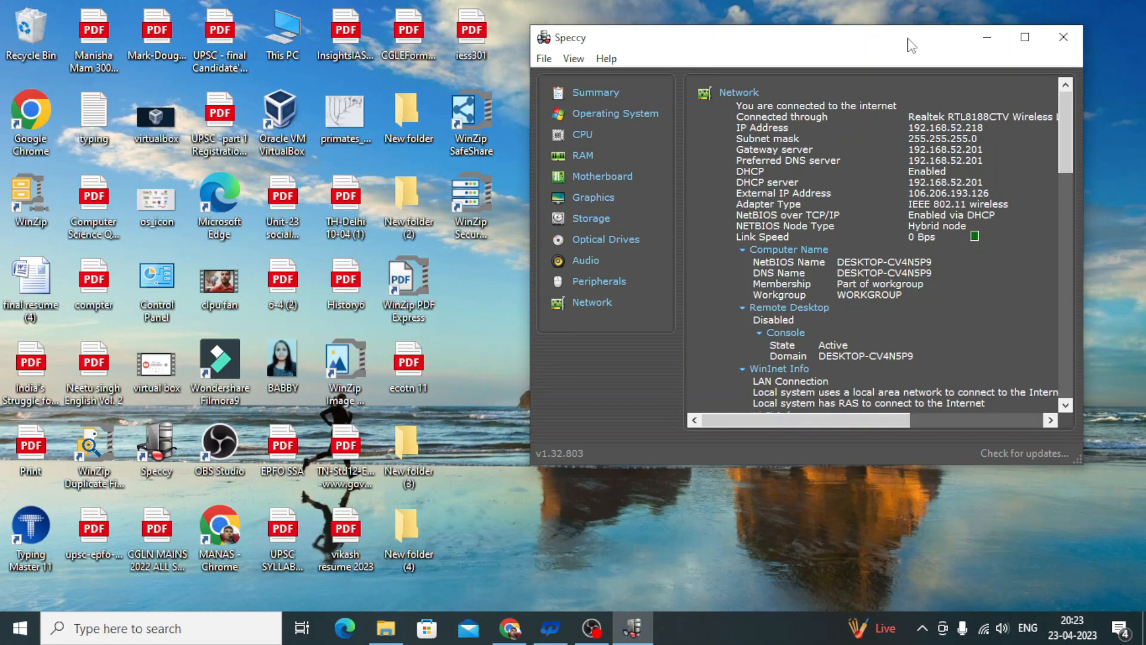
# Step: Bring Chrome forward and switch to the Digital Mishra YouTube channel tab
pyautogui.click(509, 628)
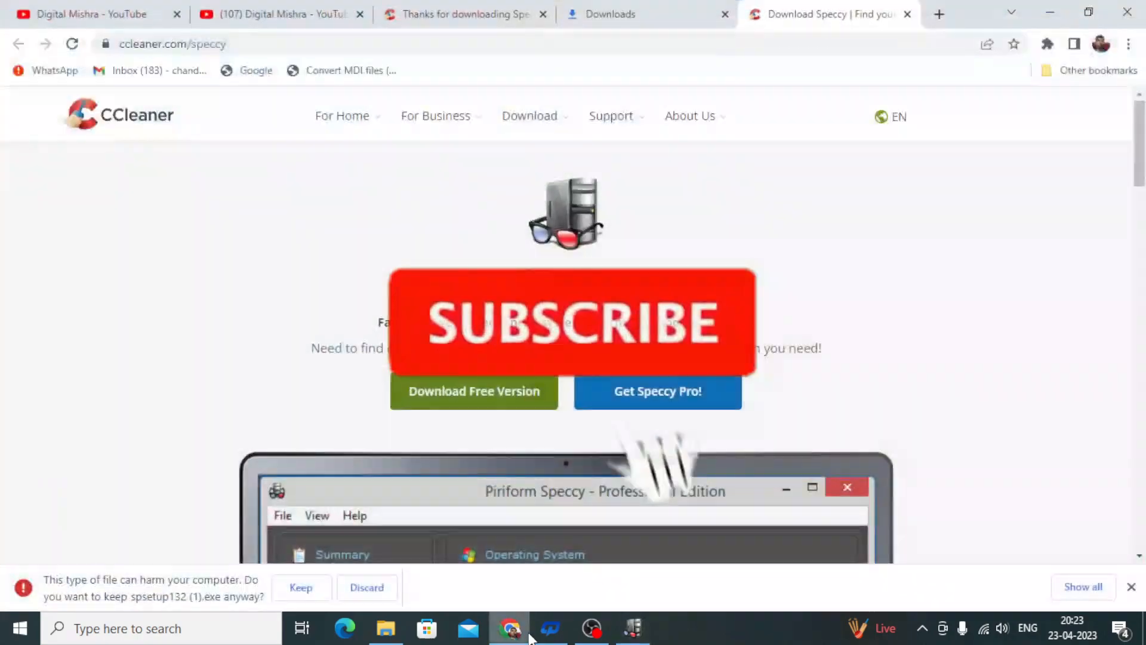
pyautogui.click(281, 14)
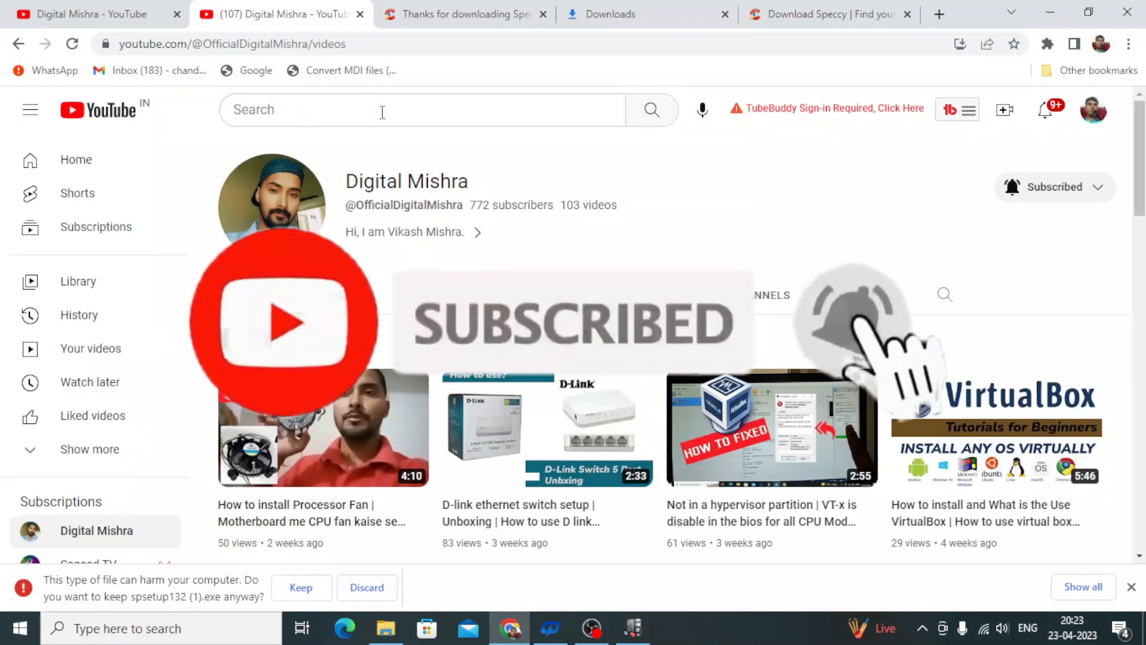
pyautogui.moveTo(1046, 173)
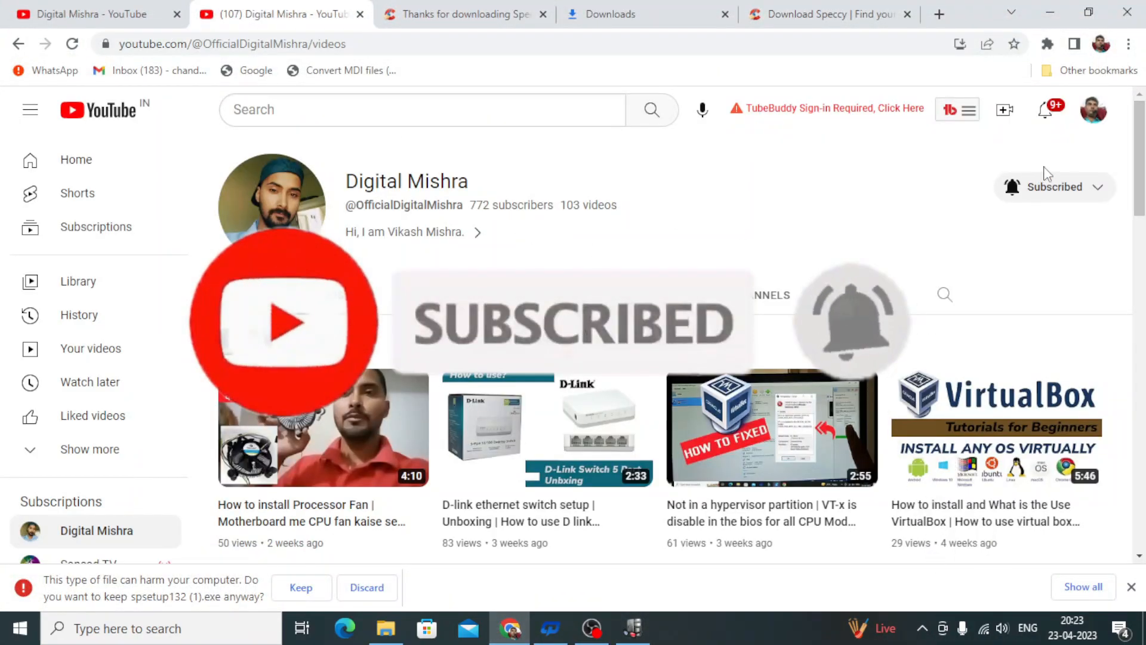